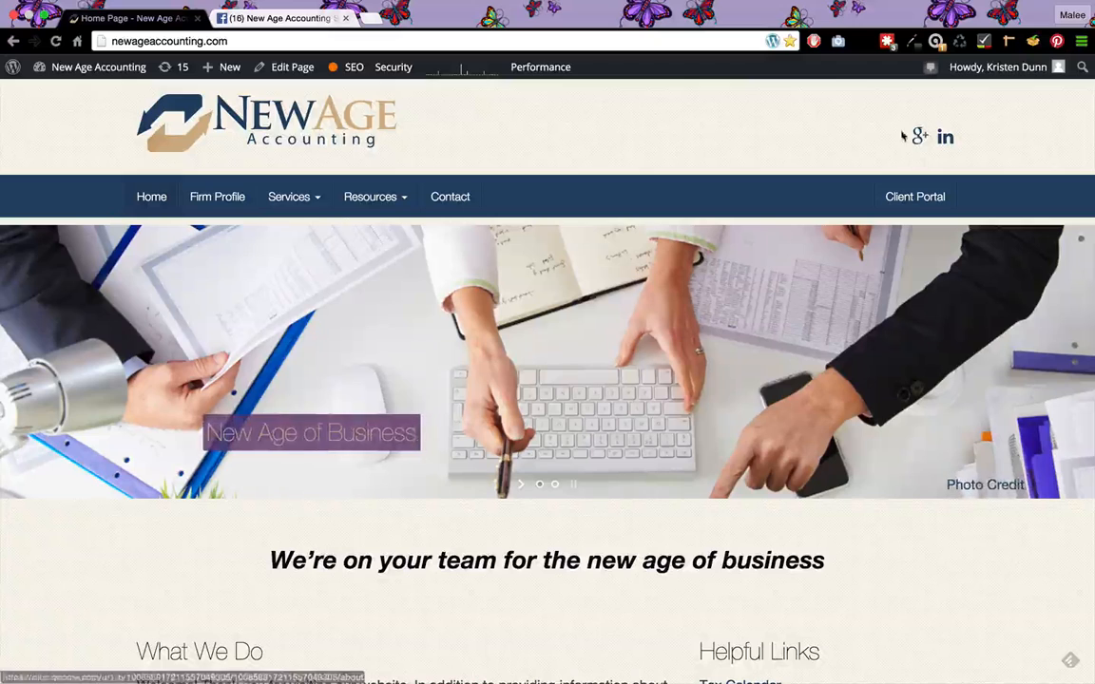
{"action": "mouse_move", "coordinate": [944, 137]}
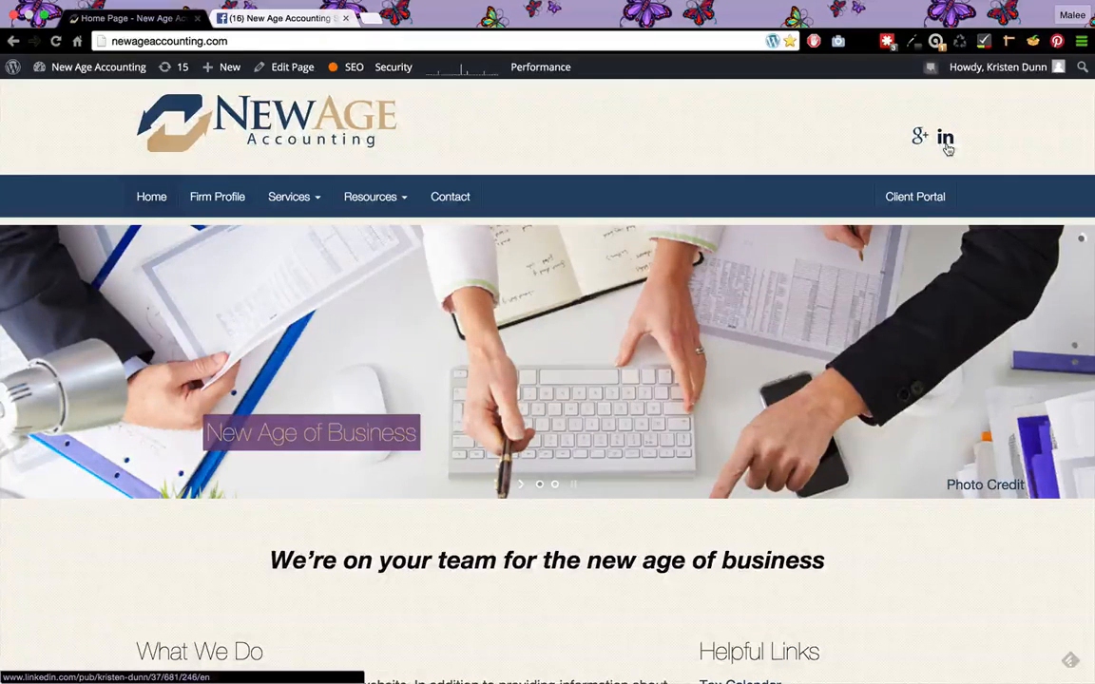
{"action": "mouse_move", "coordinate": [692, 188]}
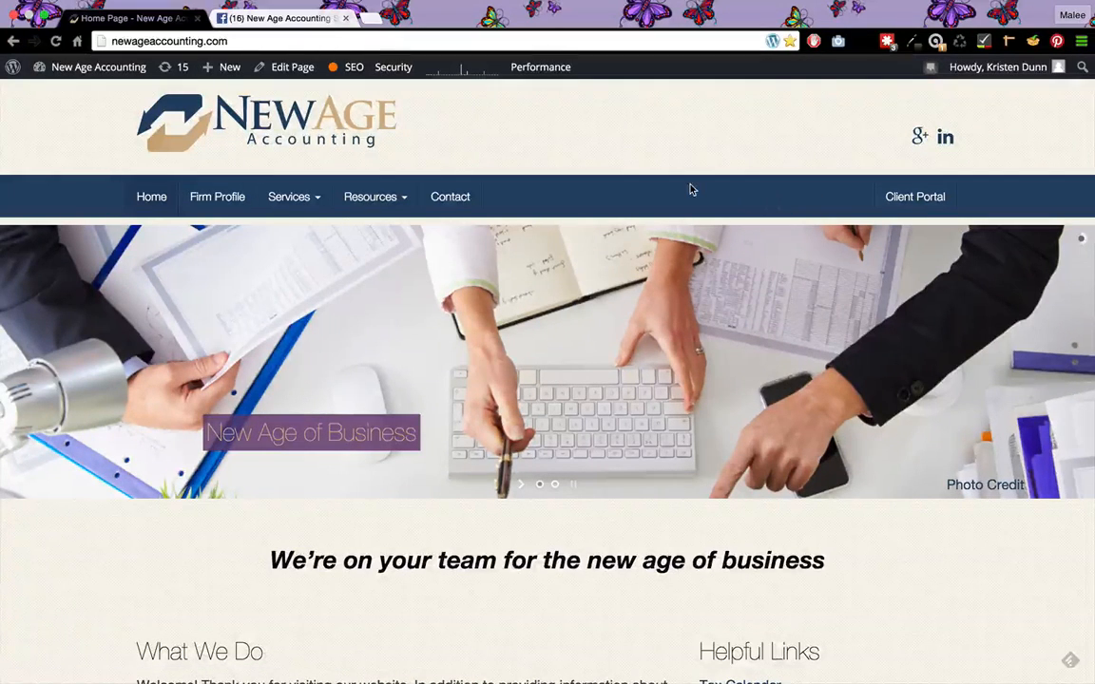
{"action": "mouse_move", "coordinate": [98, 86]}
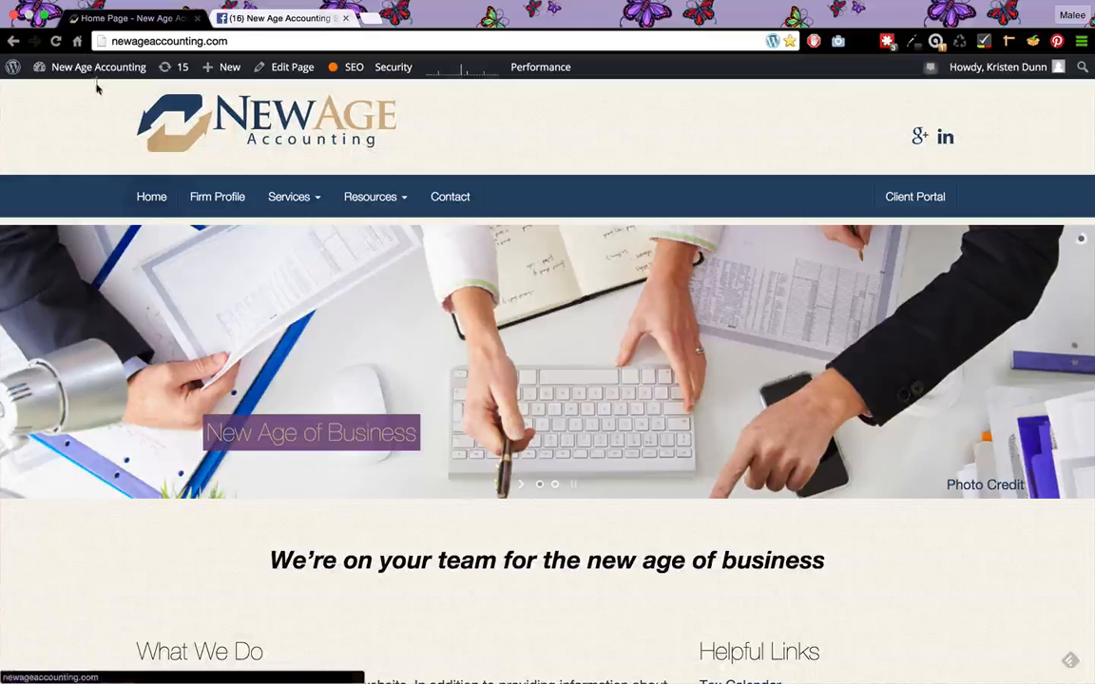
Use the admin bar's site name menu to head from the home page to the admin area.
{"action": "left_click", "coordinate": [99, 66]}
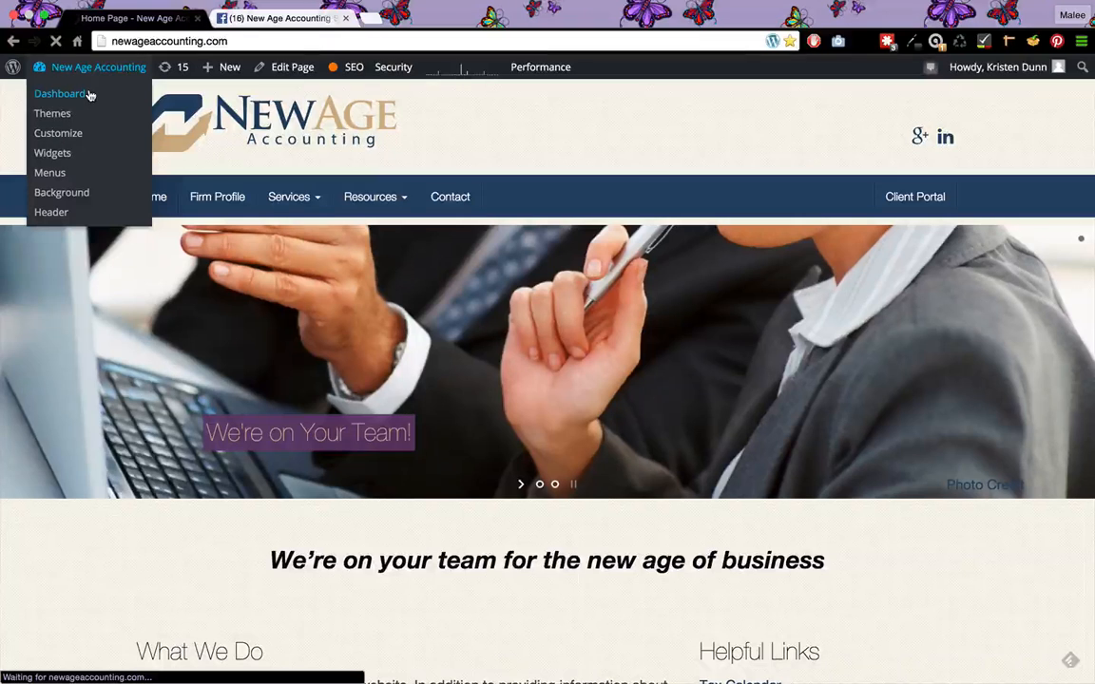
Load the admin Dashboard and start toward Theme Options under Appearance.
{"action": "left_click", "coordinate": [60, 93]}
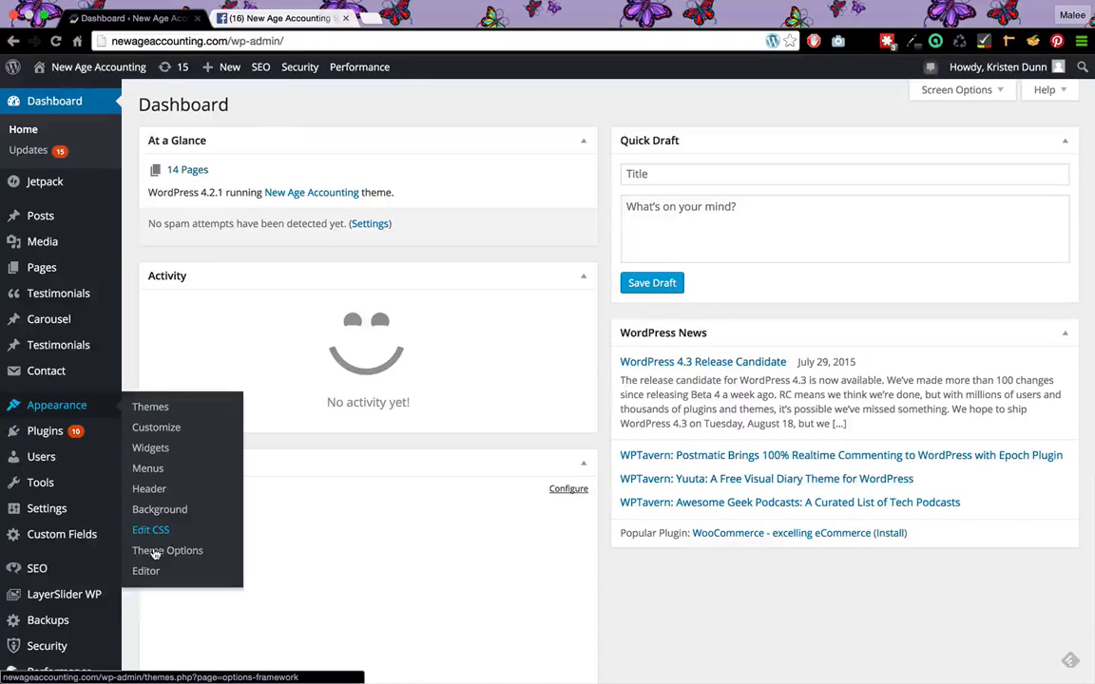
{"action": "left_click", "coordinate": [168, 551]}
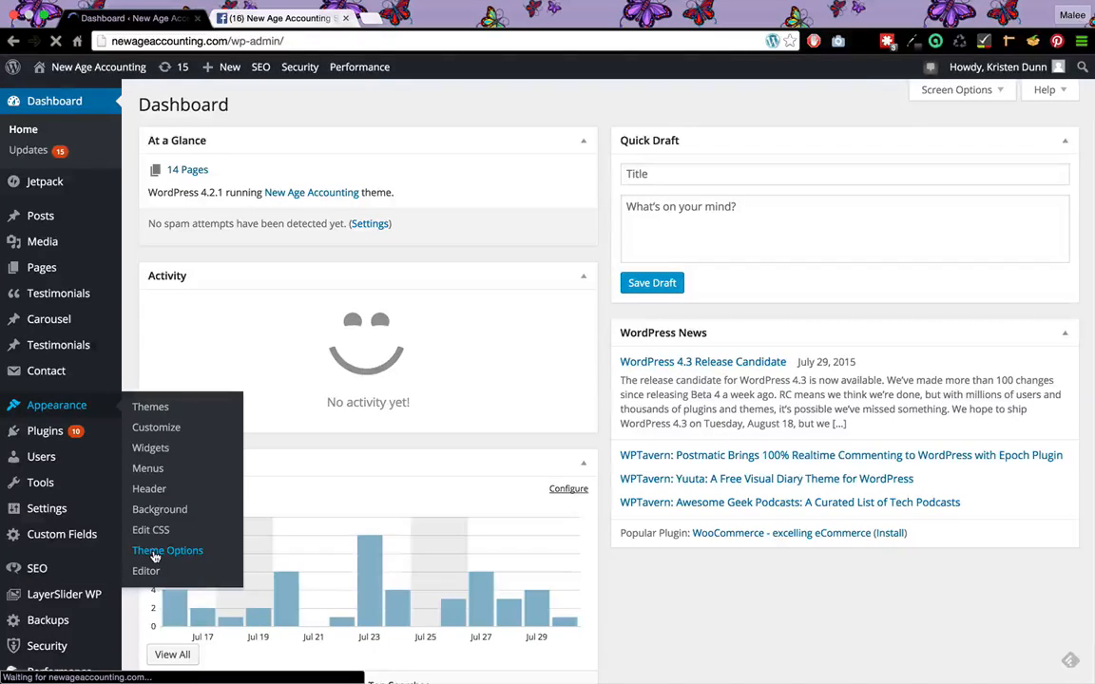
Show the Theme Options Social tab and place the cursor in the empty Facebook field.
{"action": "left_click", "coordinate": [167, 551]}
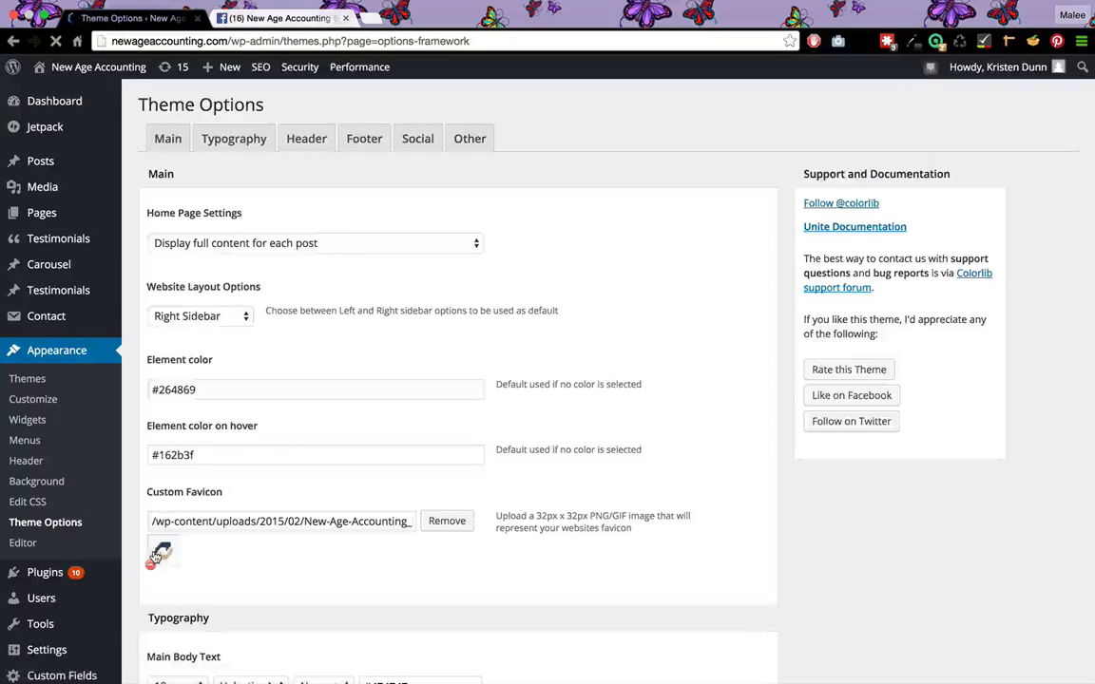
{"action": "left_click", "coordinate": [419, 137]}
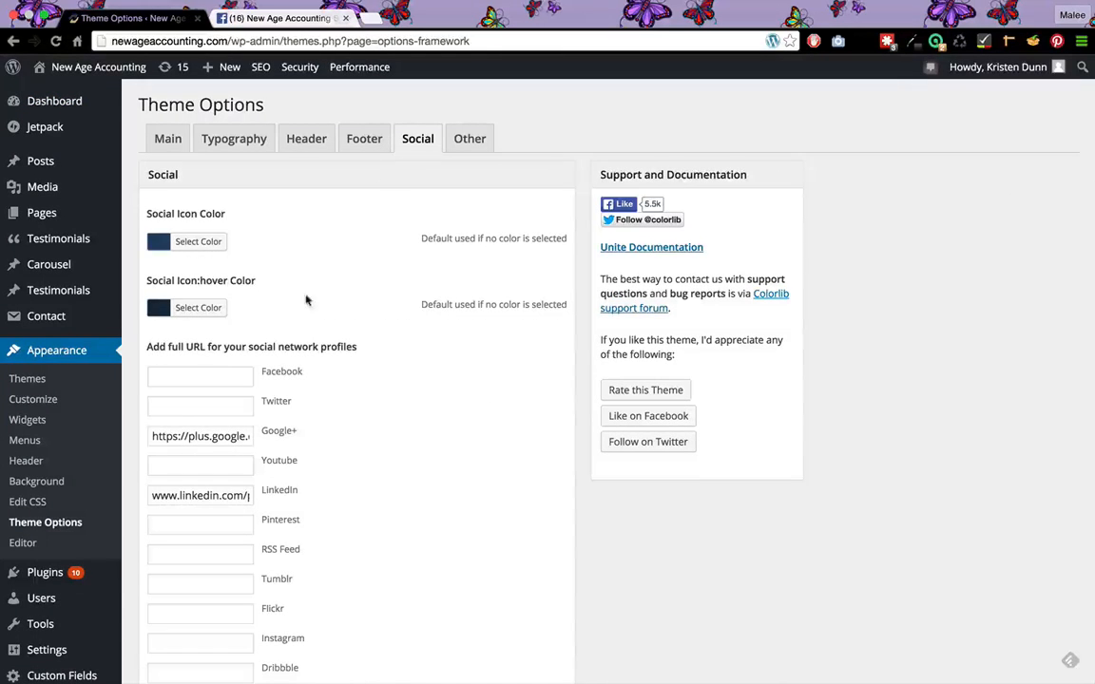
{"action": "mouse_move", "coordinate": [199, 161]}
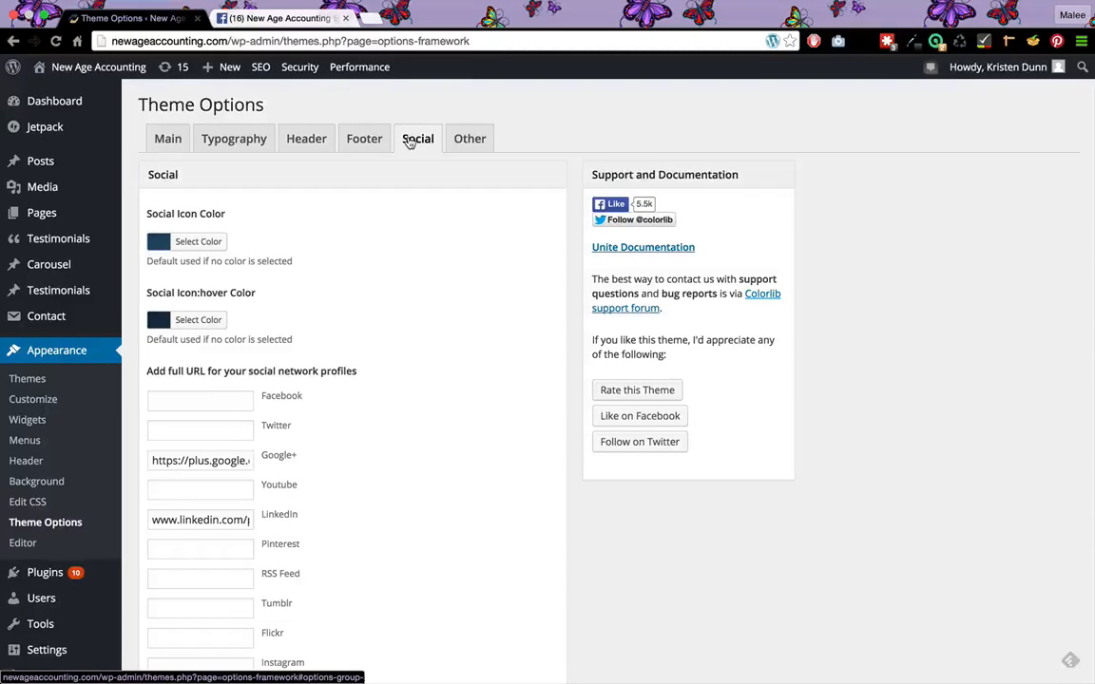
{"action": "left_click", "coordinate": [200, 399]}
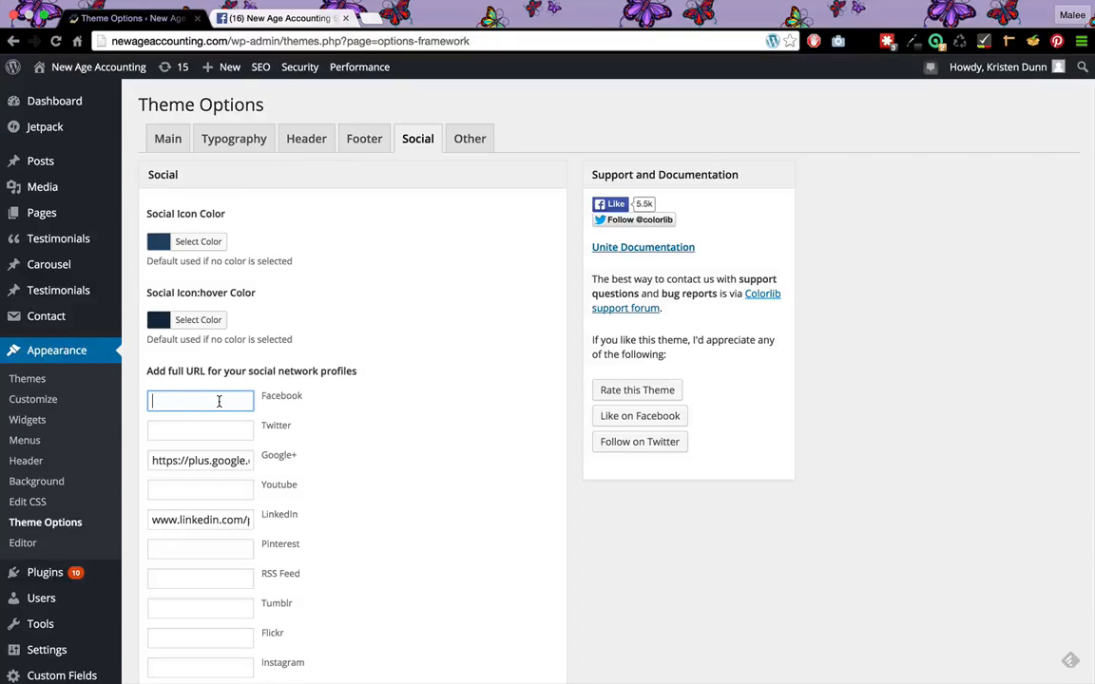
{"action": "mouse_move", "coordinate": [327, 250]}
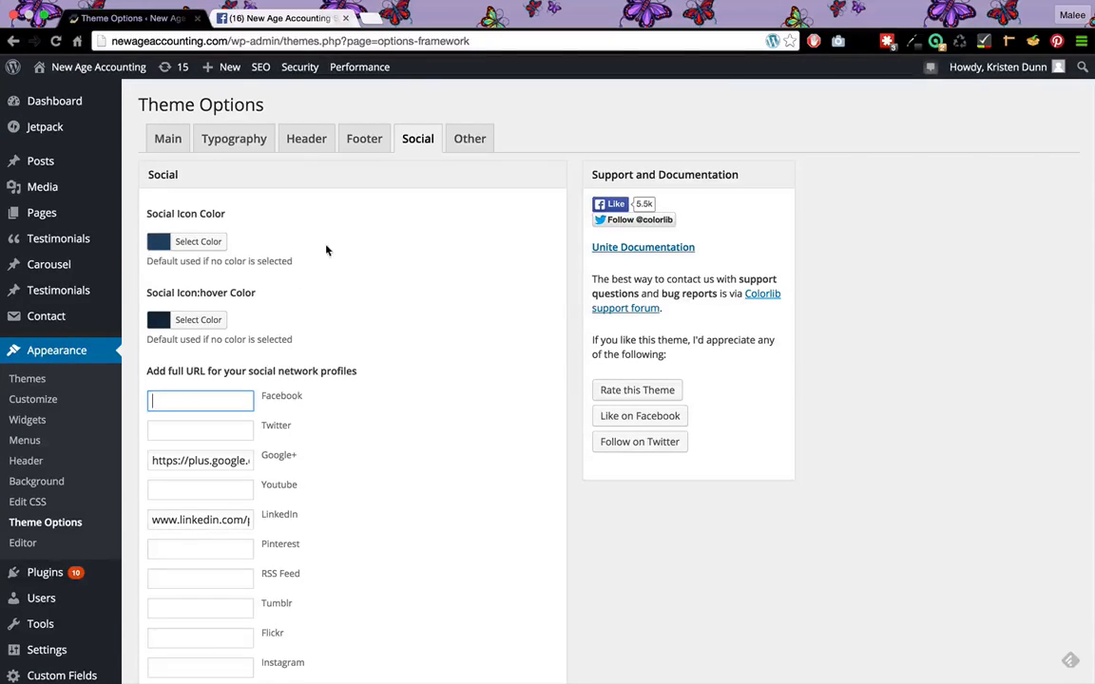
Copy the Facebook page's address from its browser tab and return to the Social settings.
{"action": "left_click", "coordinate": [275, 19]}
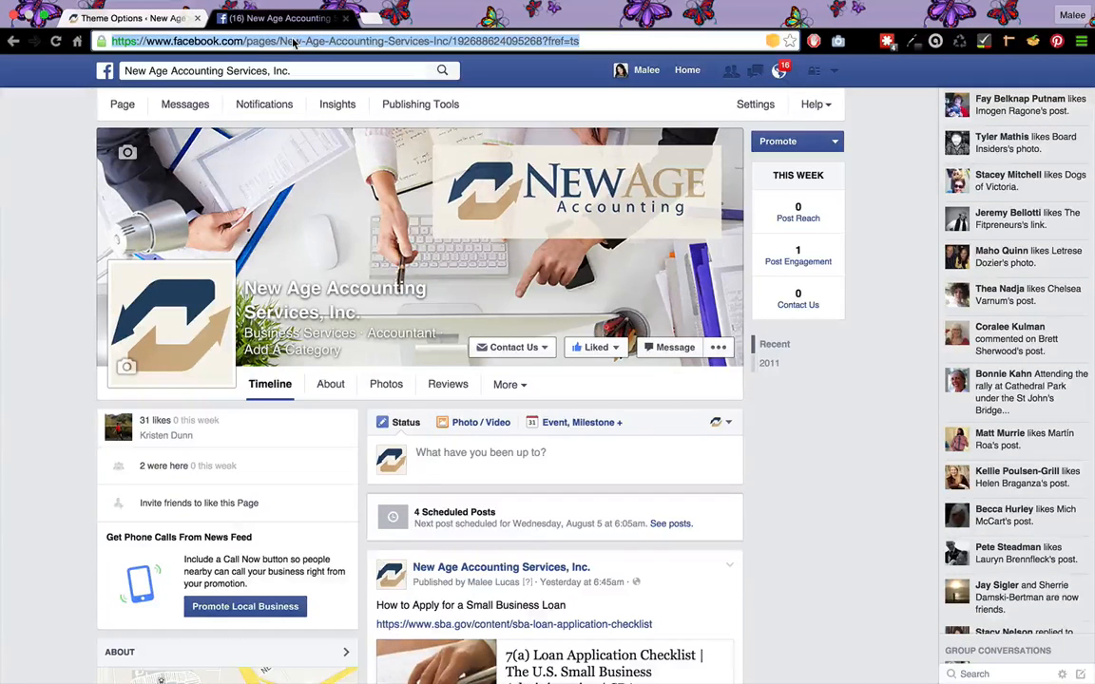
{"action": "left_click", "coordinate": [133, 19]}
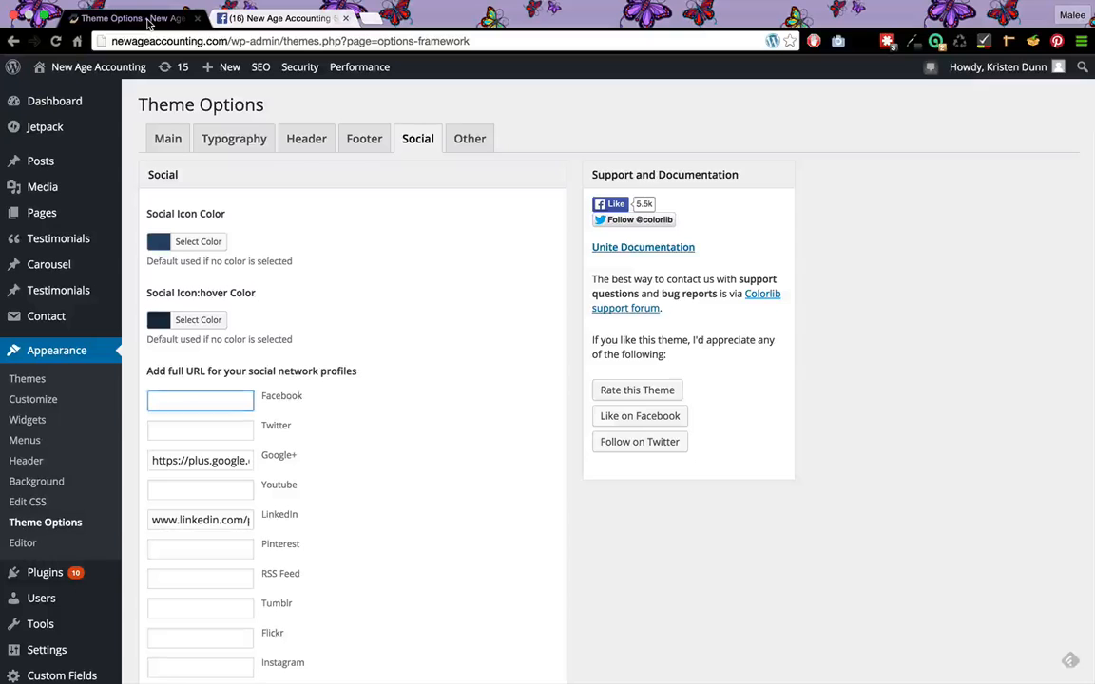
{"action": "type", "text": "8624095268?fref=ts"}
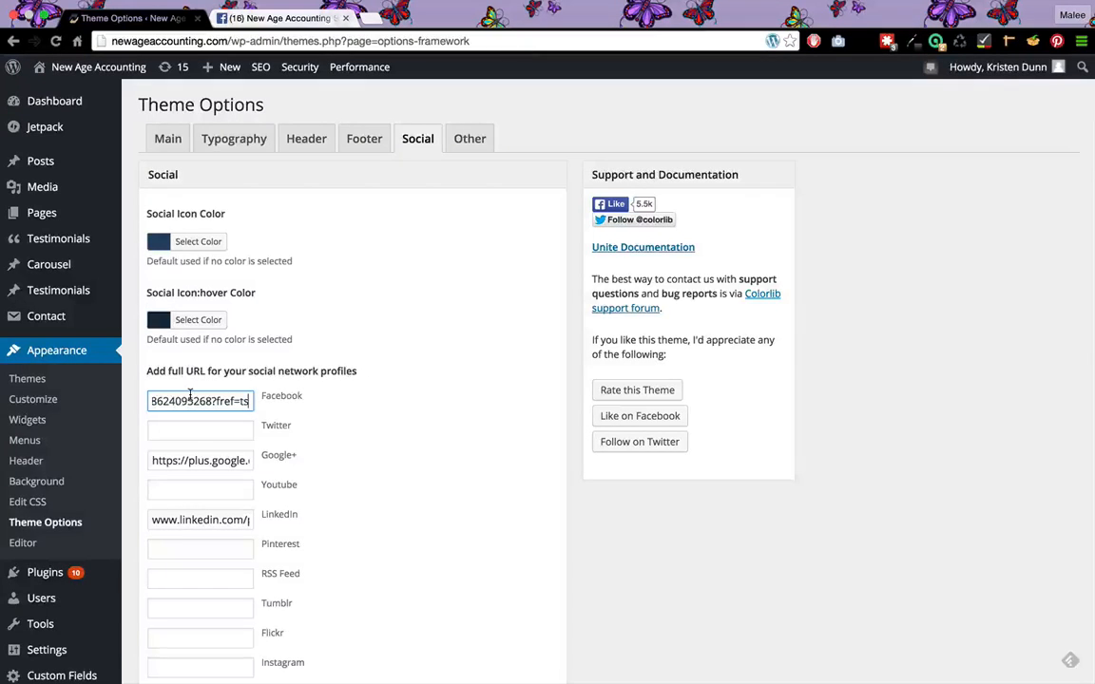
{"action": "scroll", "scroll_direction": "down", "scroll_amount": 3}
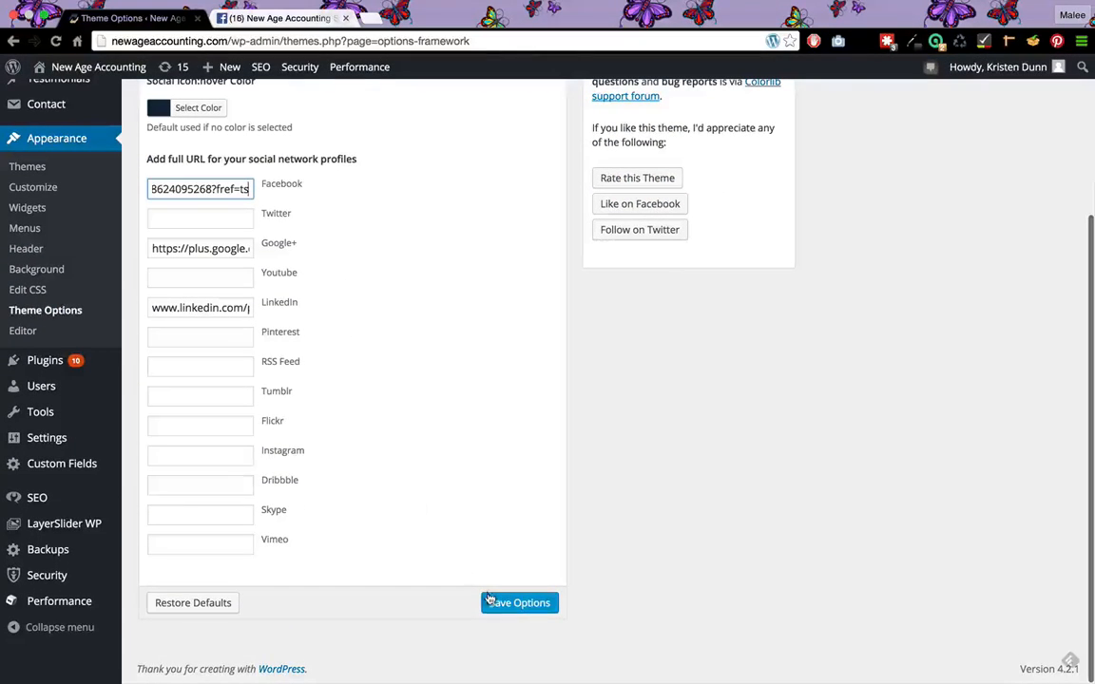
{"action": "left_click", "coordinate": [518, 602]}
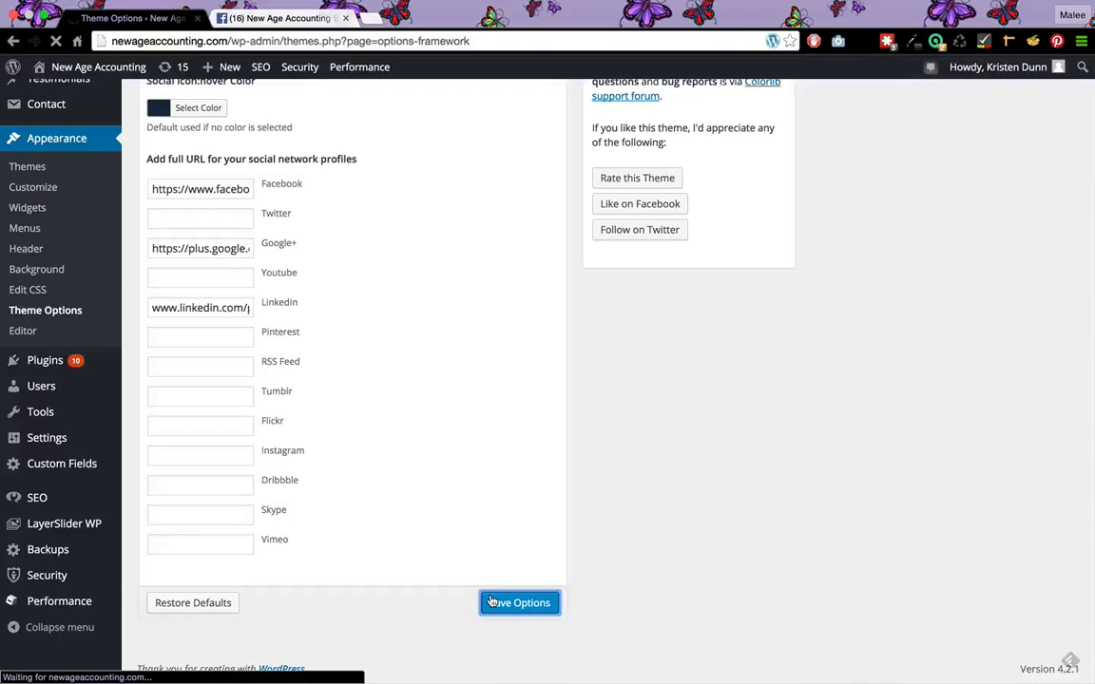
{"action": "left_click", "coordinate": [519, 603]}
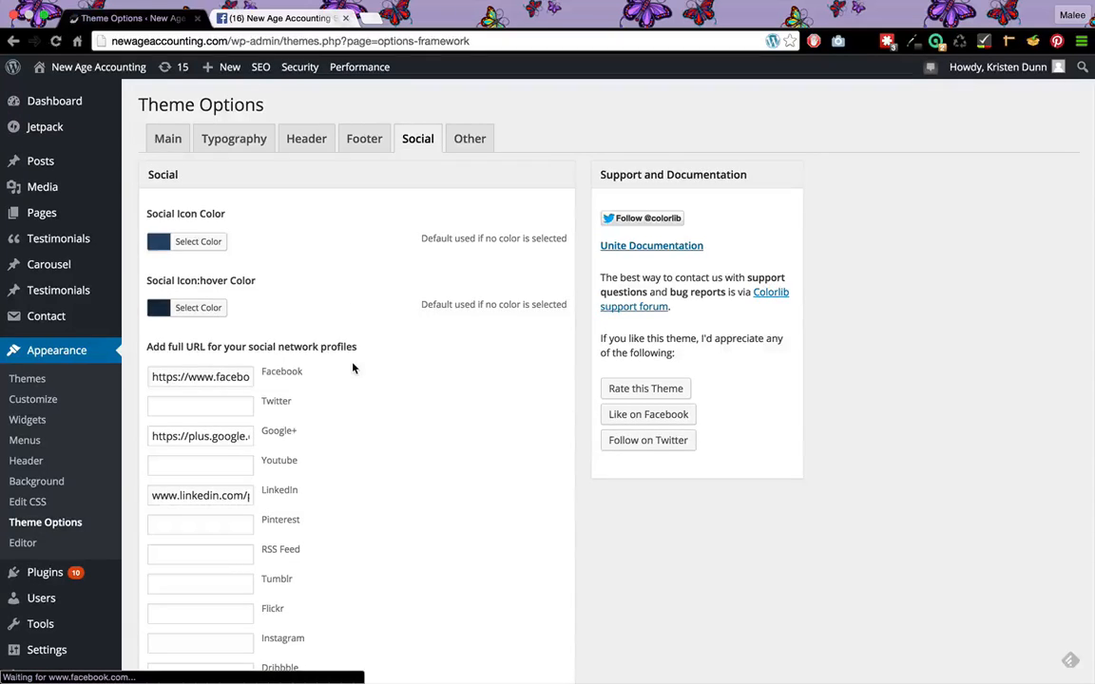
{"action": "scroll", "scroll_direction": "down", "scroll_amount": 3}
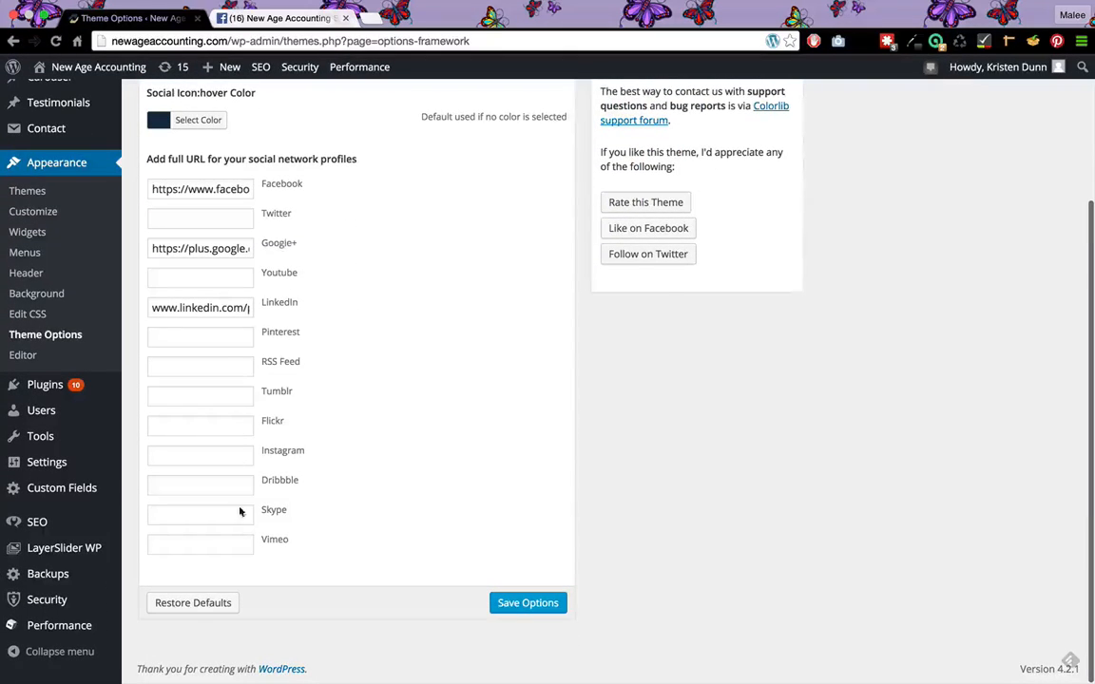
{"action": "mouse_move", "coordinate": [249, 532]}
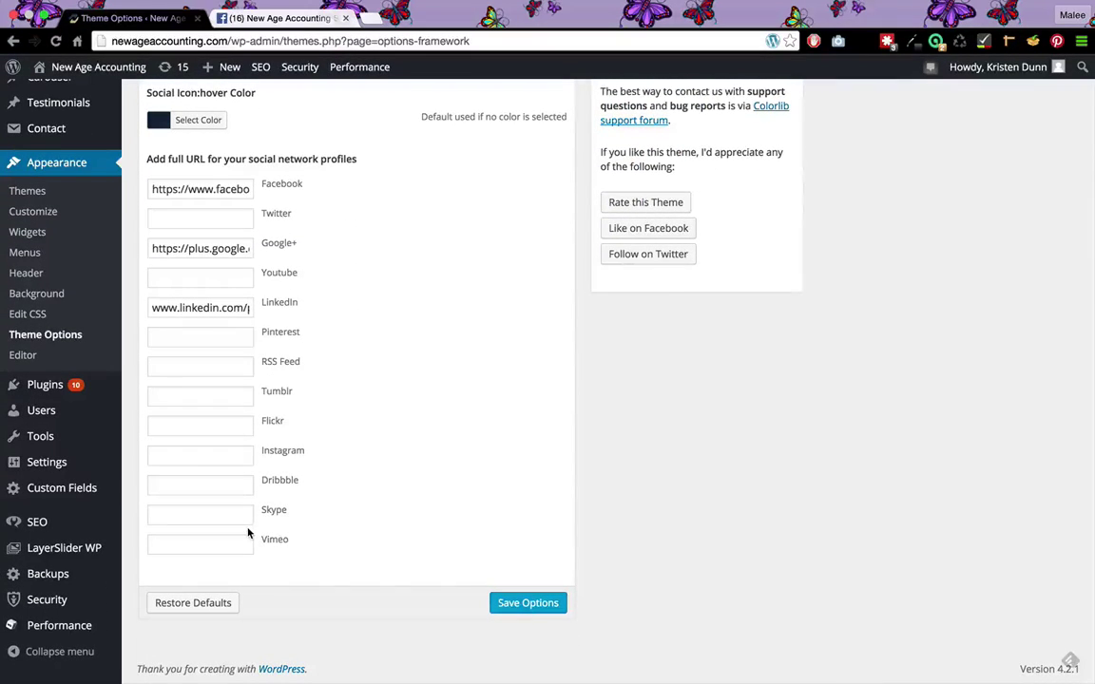
{"action": "mouse_move", "coordinate": [361, 370]}
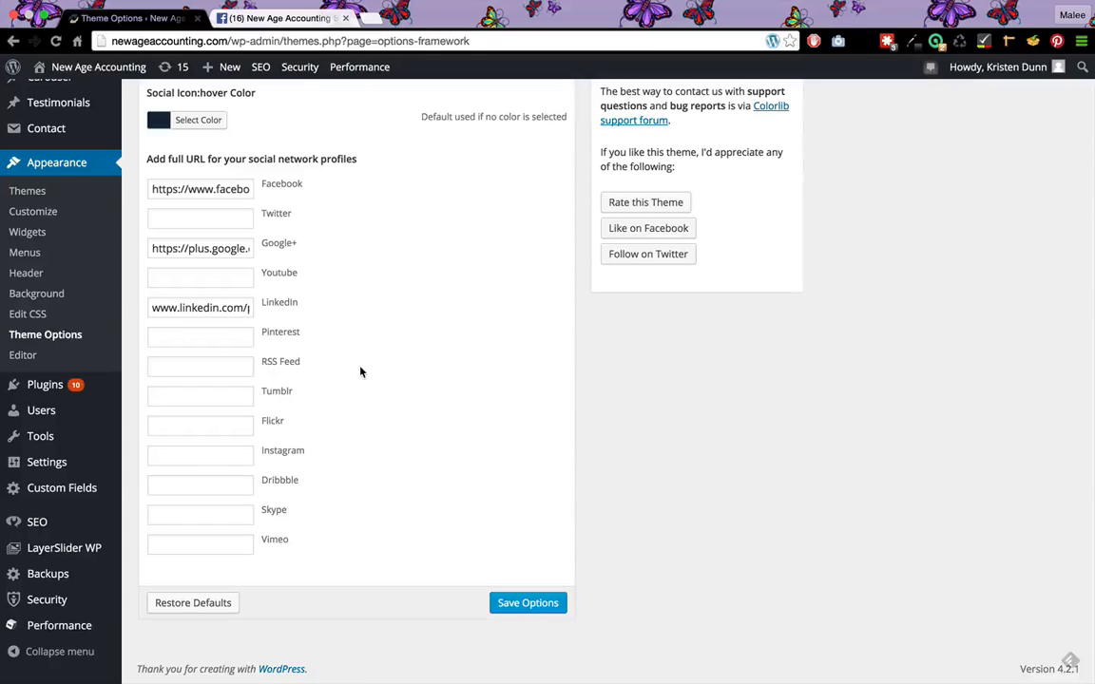
{"action": "scroll", "scroll_direction": "up", "scroll_amount": 3}
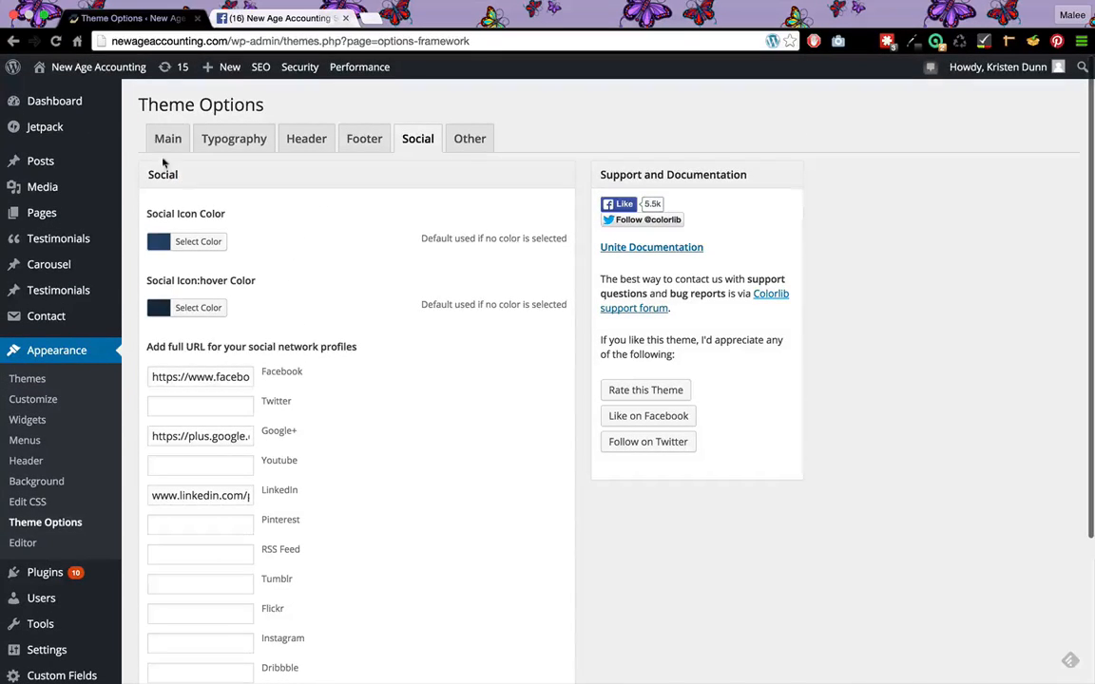
Visit the live site from the admin bar to see the Facebook icon in the header.
{"action": "left_click", "coordinate": [99, 66]}
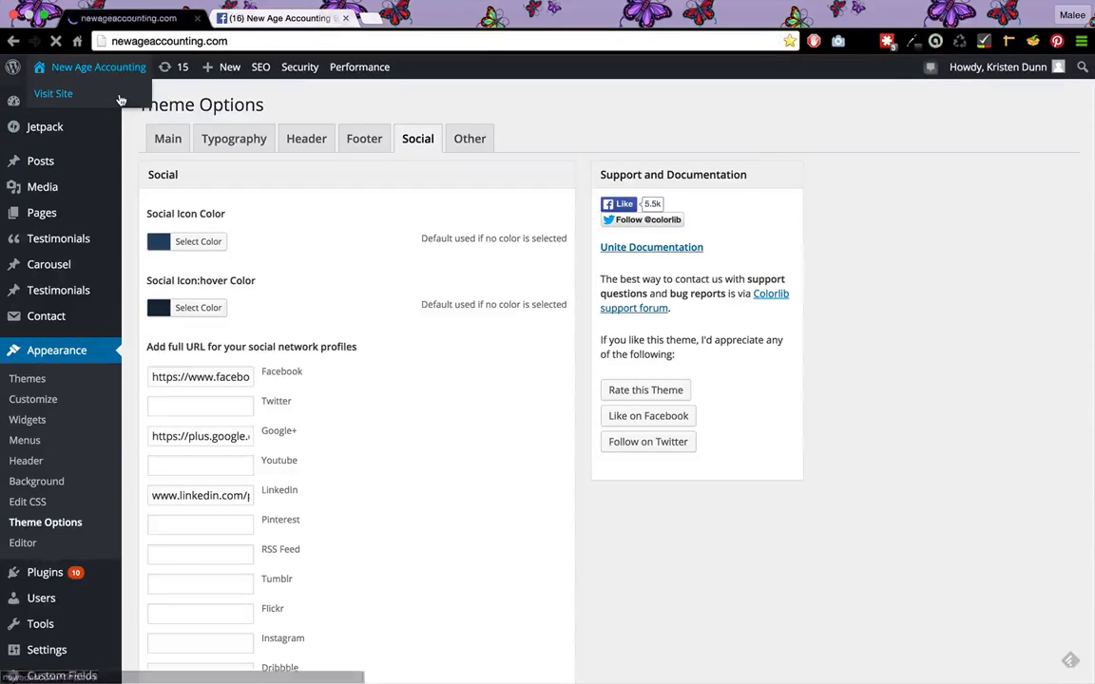
{"action": "left_click", "coordinate": [54, 93]}
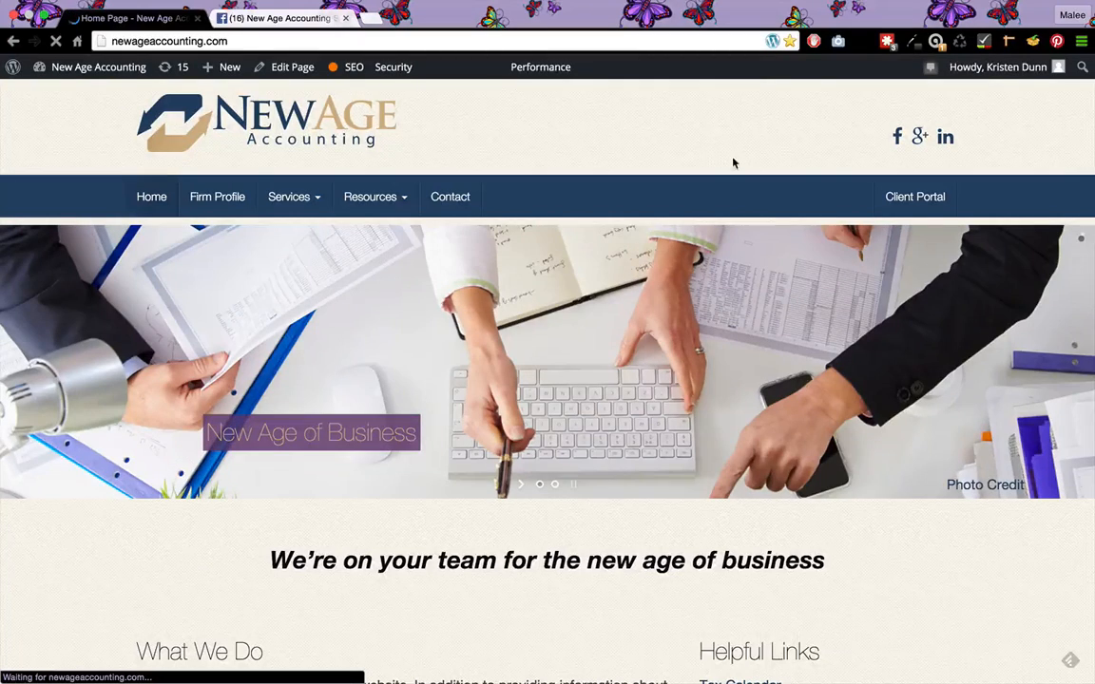